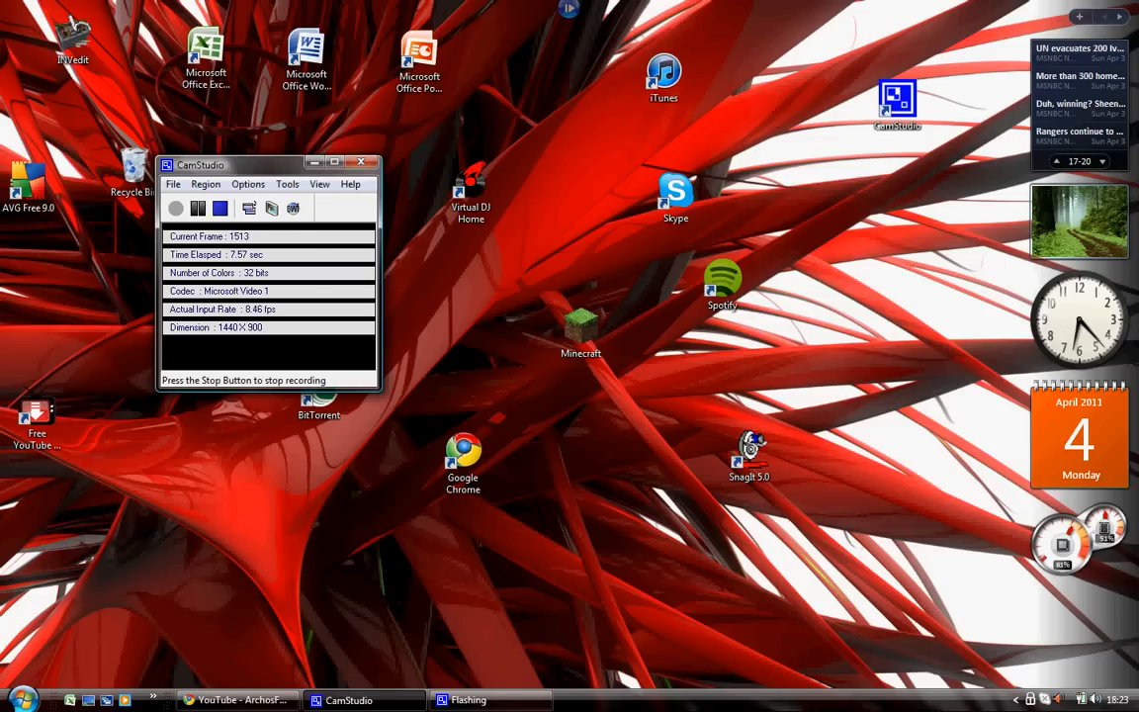
- Open the Computer window from the Start menu to list the drives
left_click(16, 700)
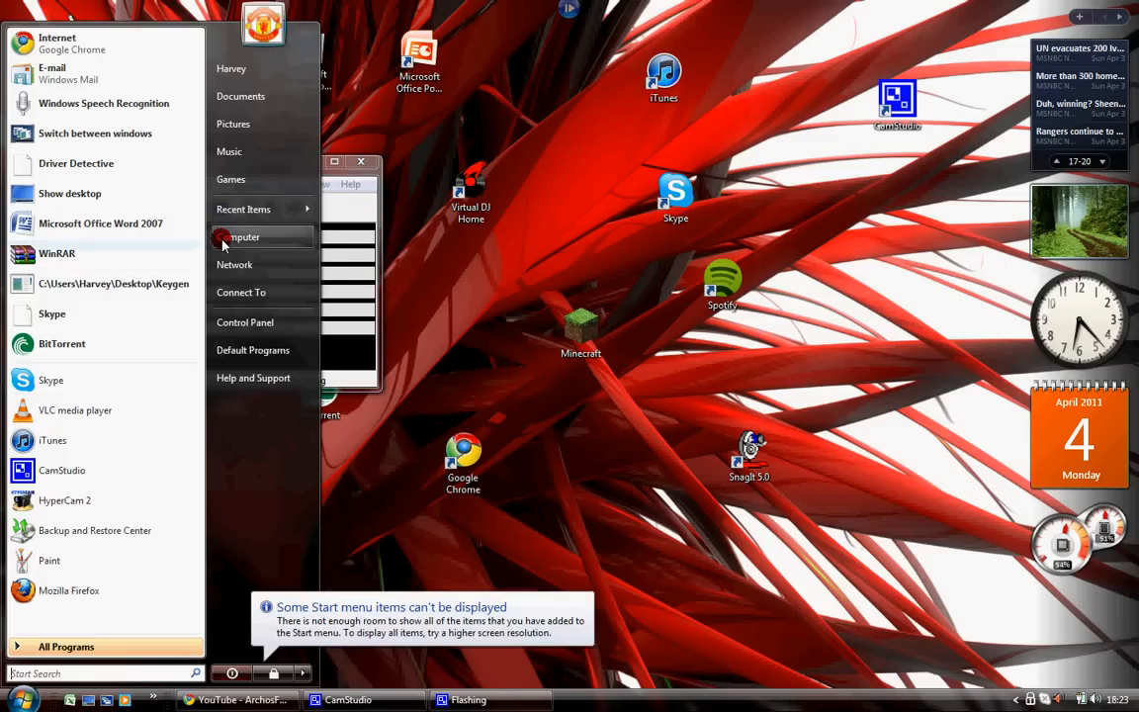
left_click(245, 237)
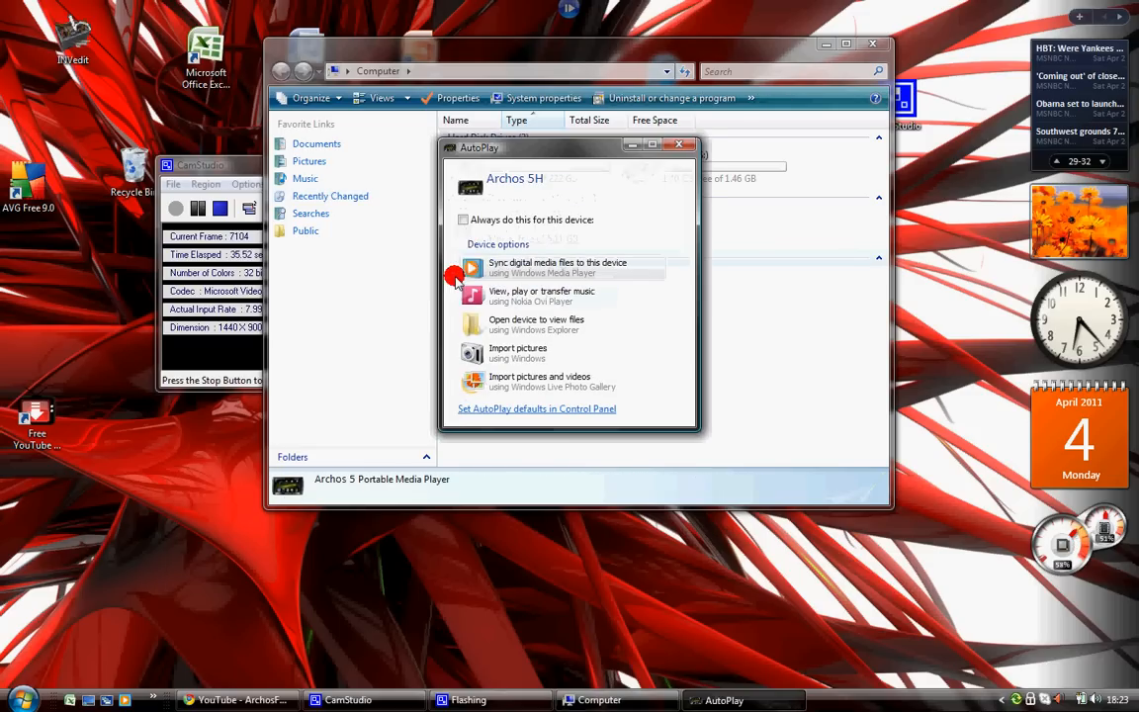
- Dismiss AutoPlay and open the Archos 5 Internal Hard Drive's Video folder
left_click(680, 144)
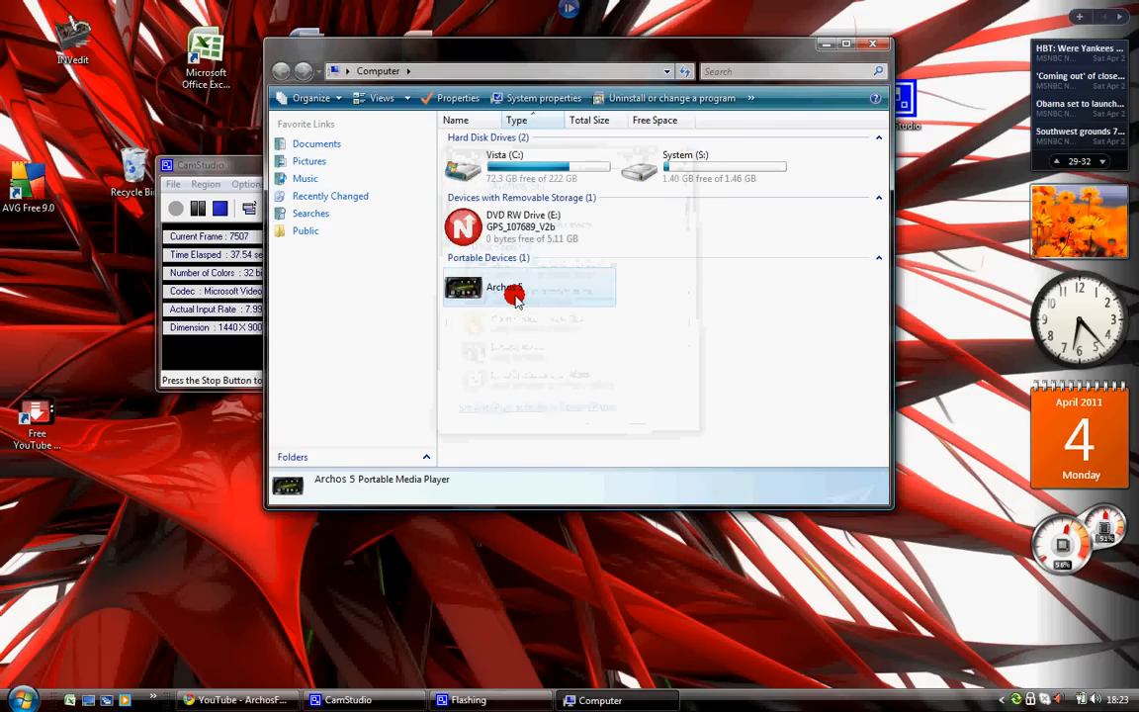
double_click(504, 287)
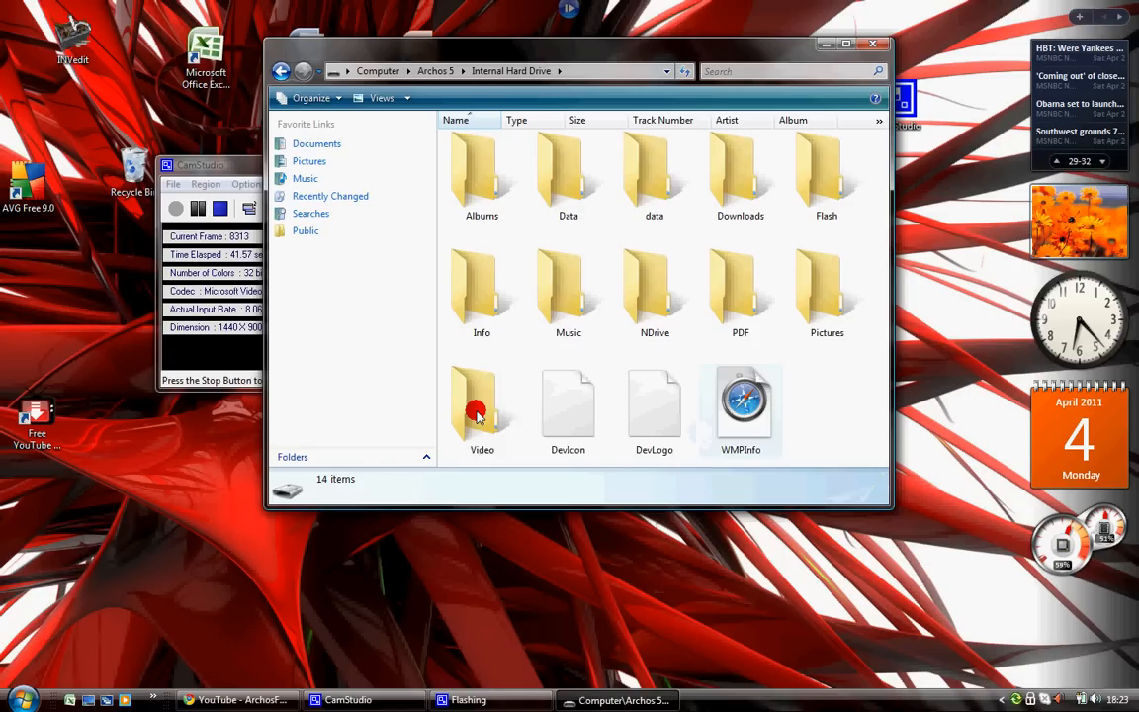
double_click(482, 405)
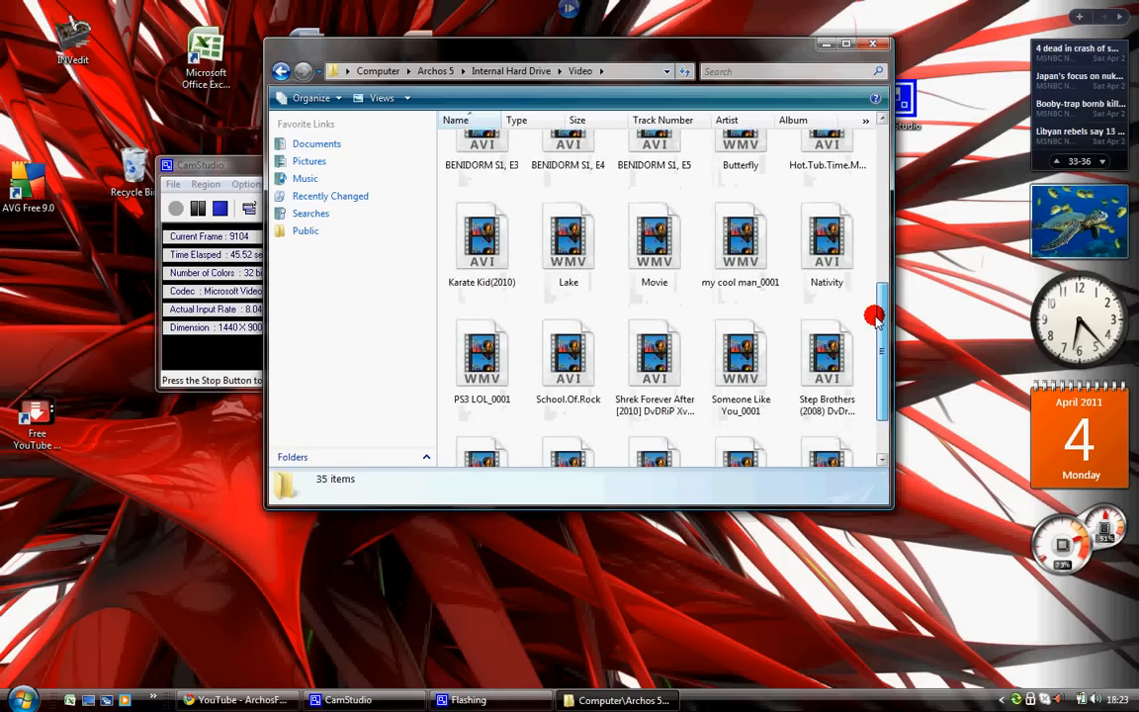
- Open a second Computer window and browse to the Films folder on Vista (C:)
left_click(17, 698)
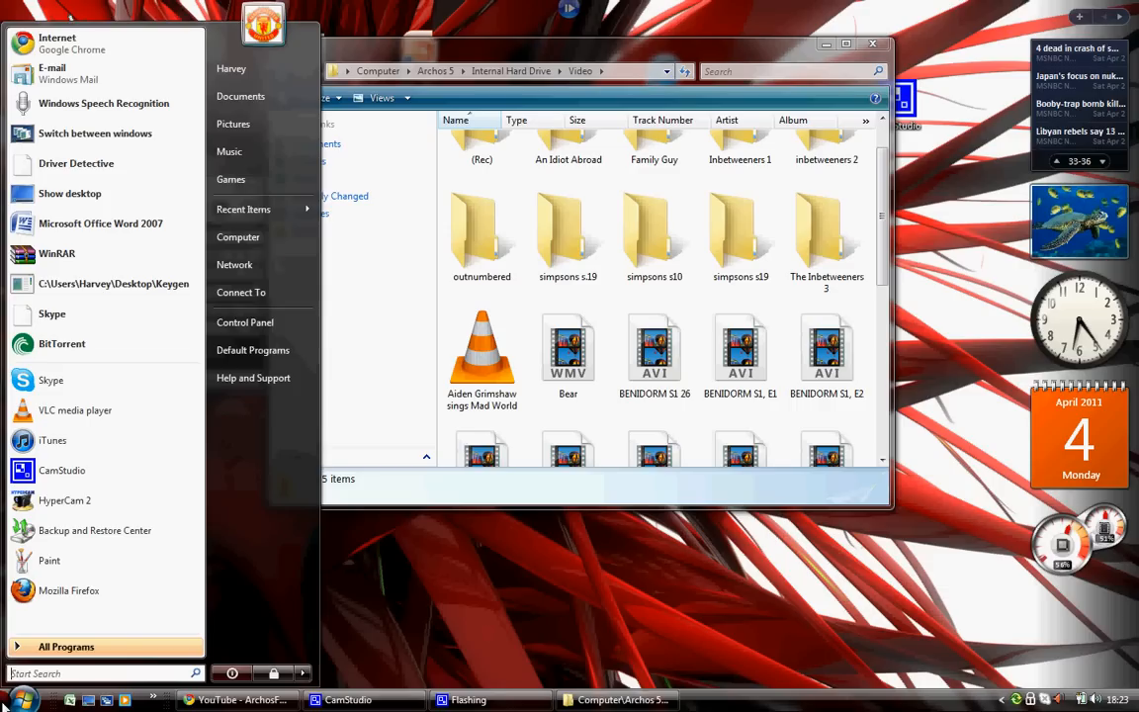
left_click(238, 237)
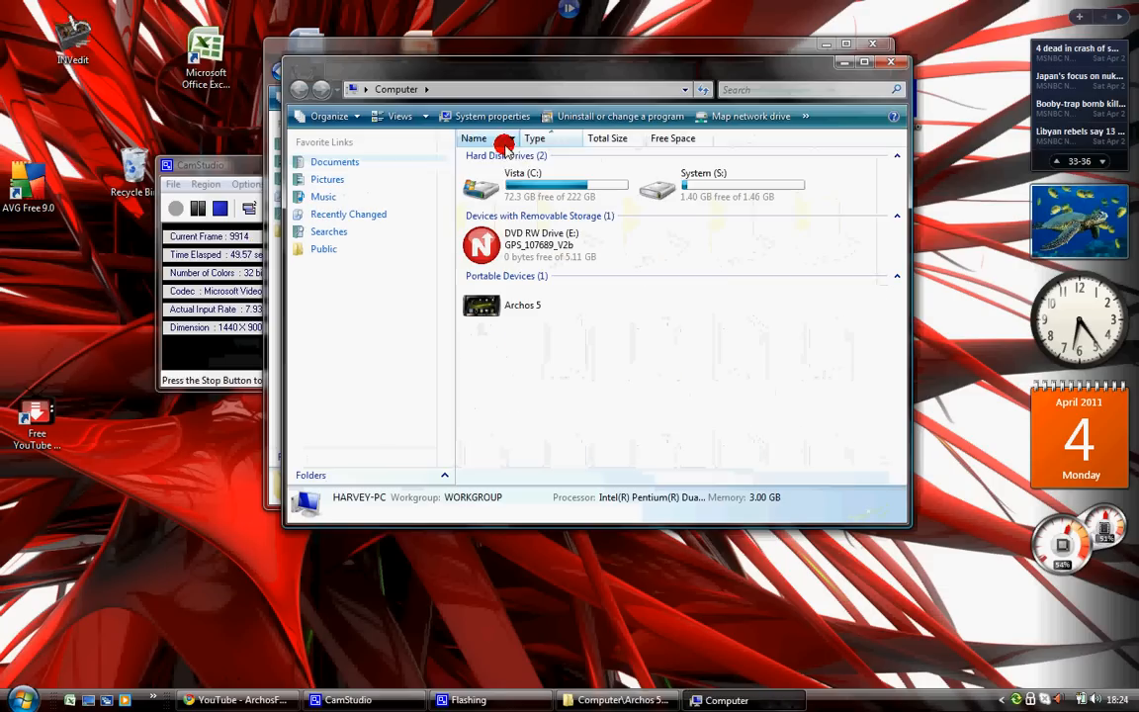
double_click(566, 188)
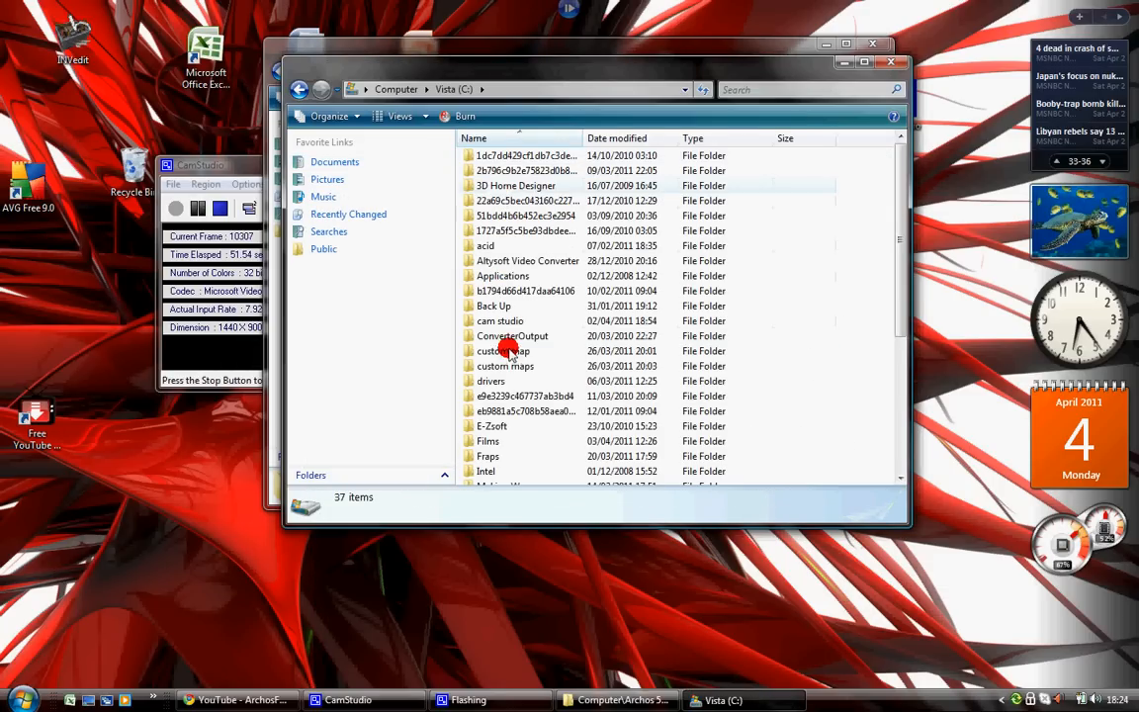
double_click(486, 441)
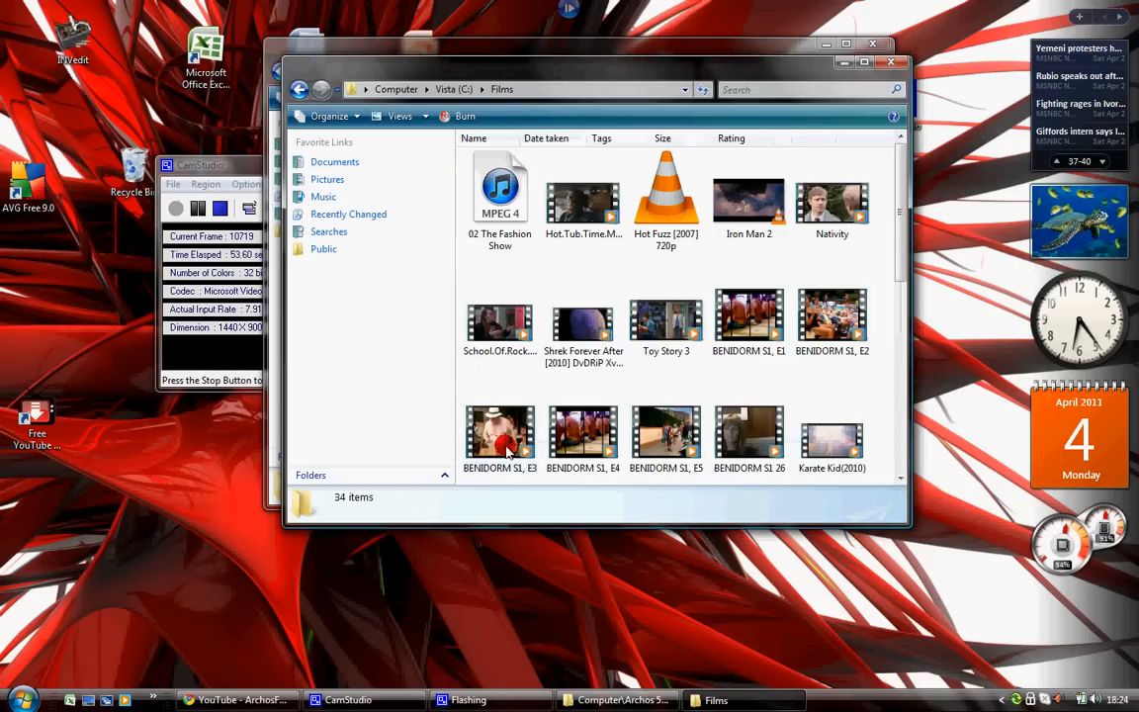
- Locate the Muhammad Ali vs Trevor Berbick video and bring up its actions to copy it
scroll("down", 3)
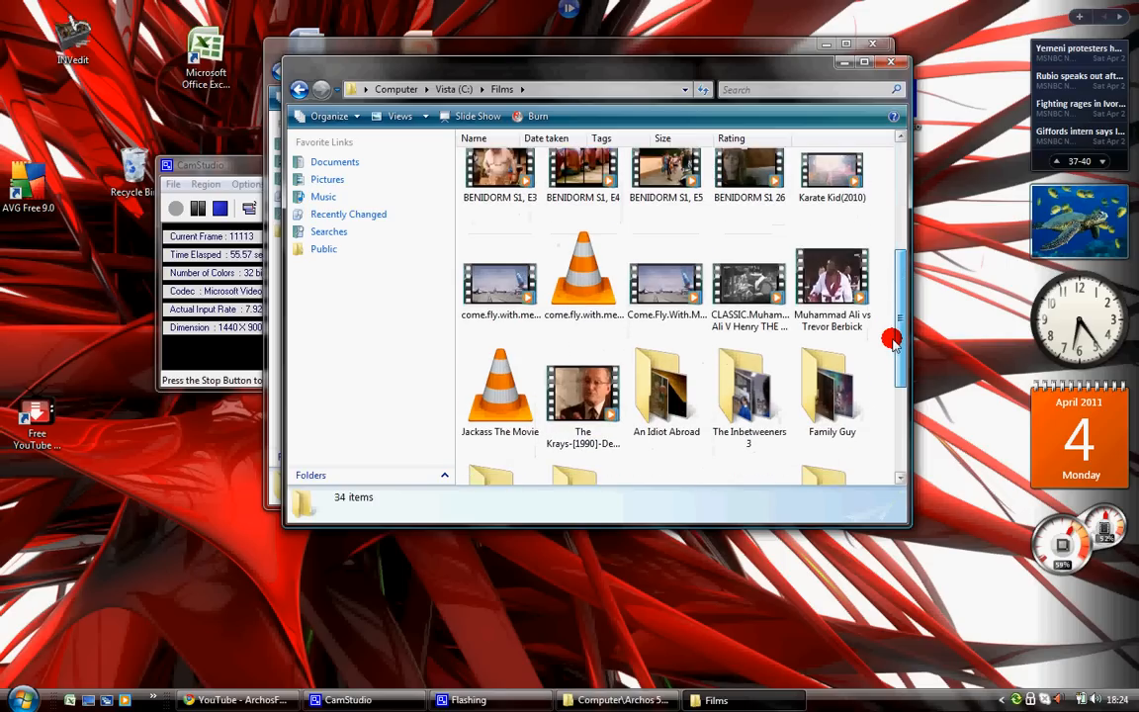
scroll("down", 3)
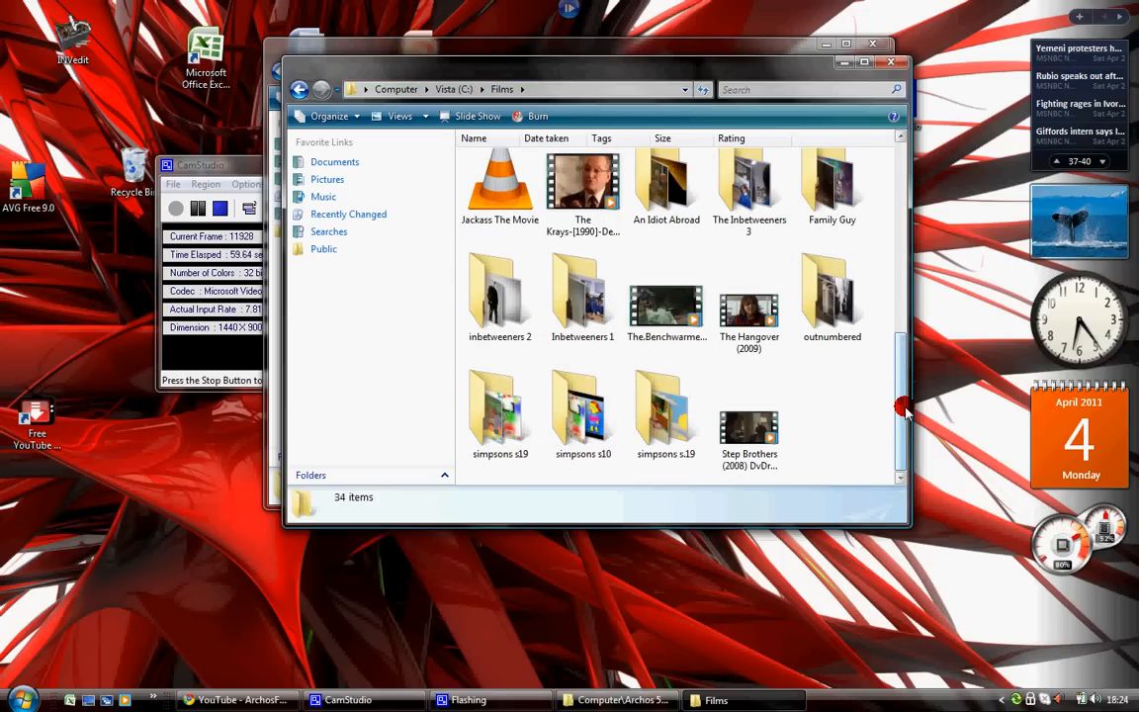
scroll("up", 3)
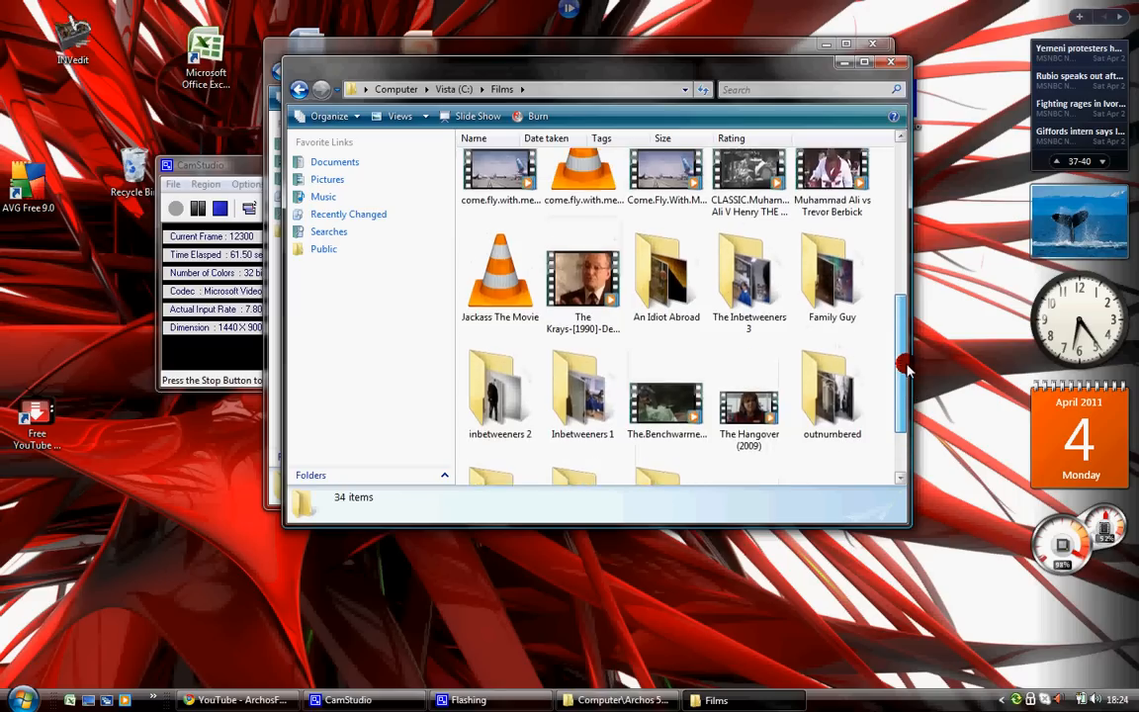
scroll("up", 3)
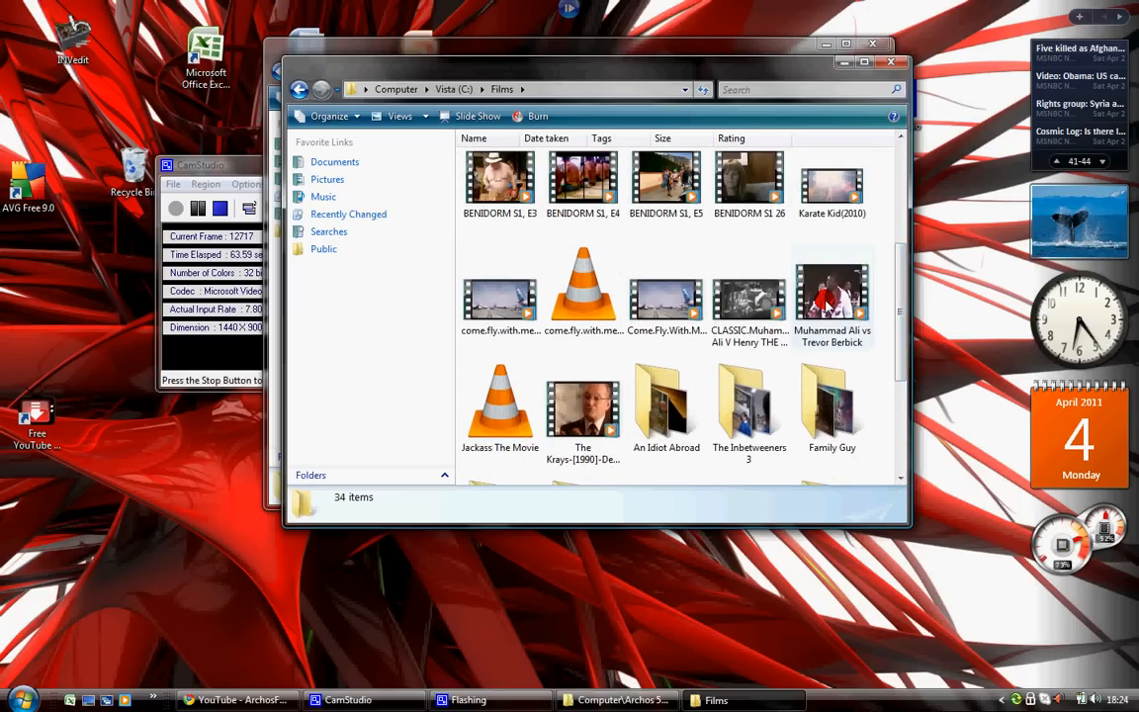
mouse_move(744, 273)
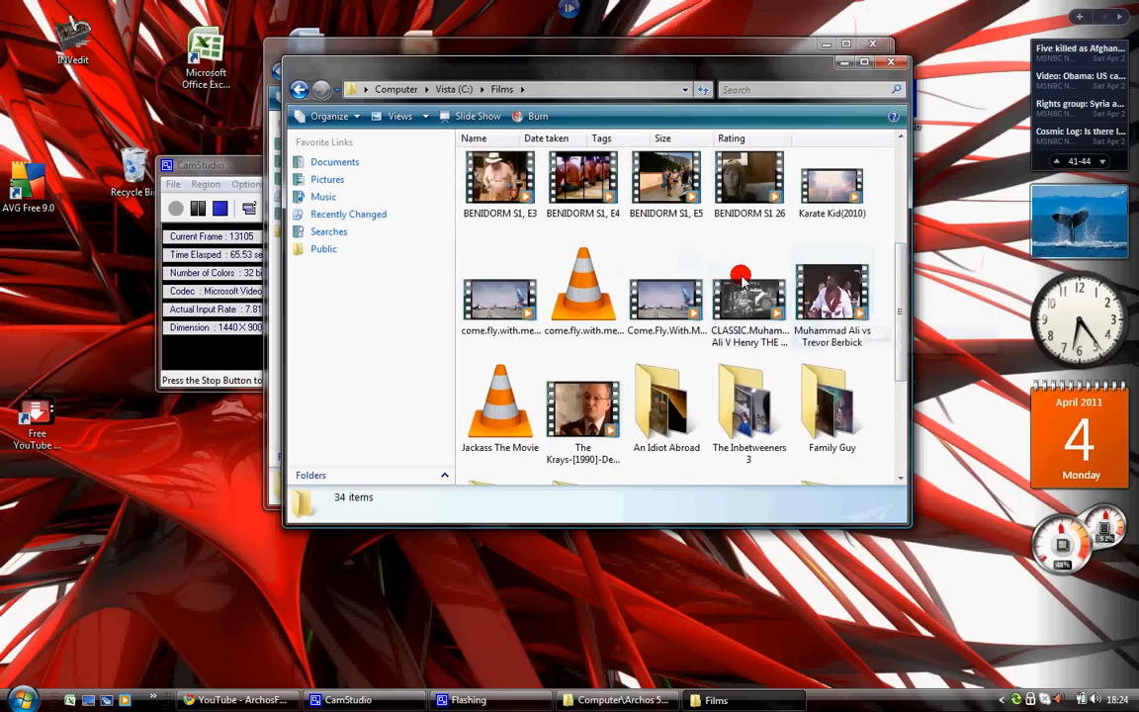
right_click(831, 287)
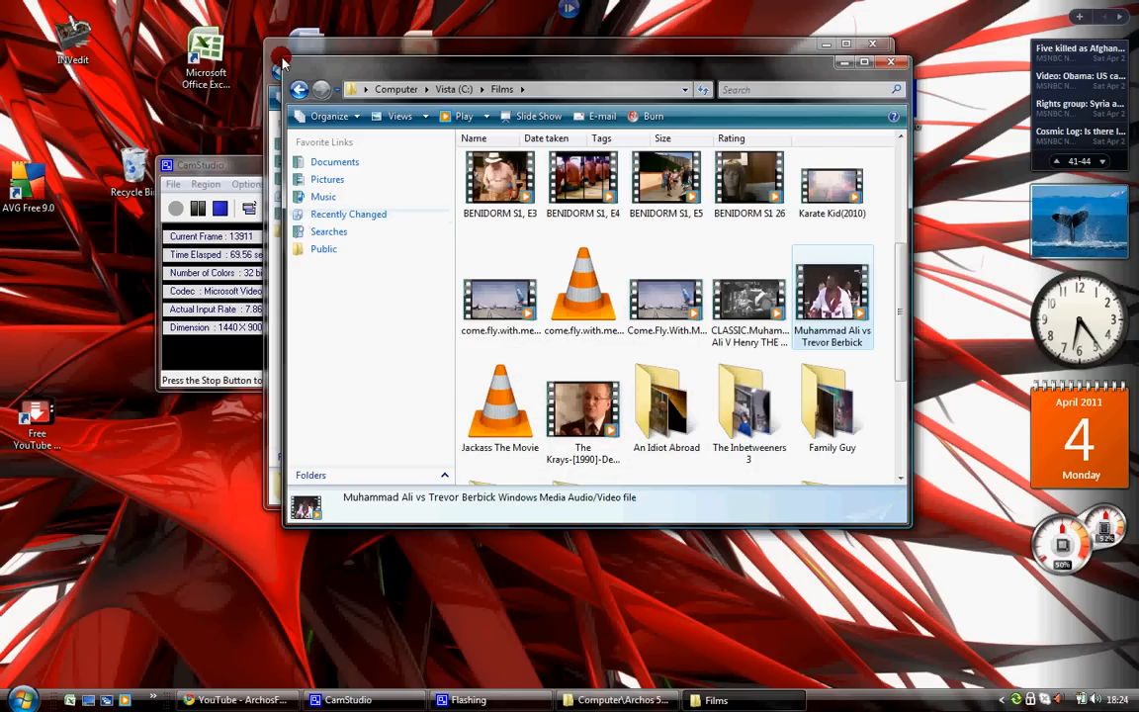
- Paste the copied video into the Archos Video folder, bringing it to 36 items
left_click(617, 700)
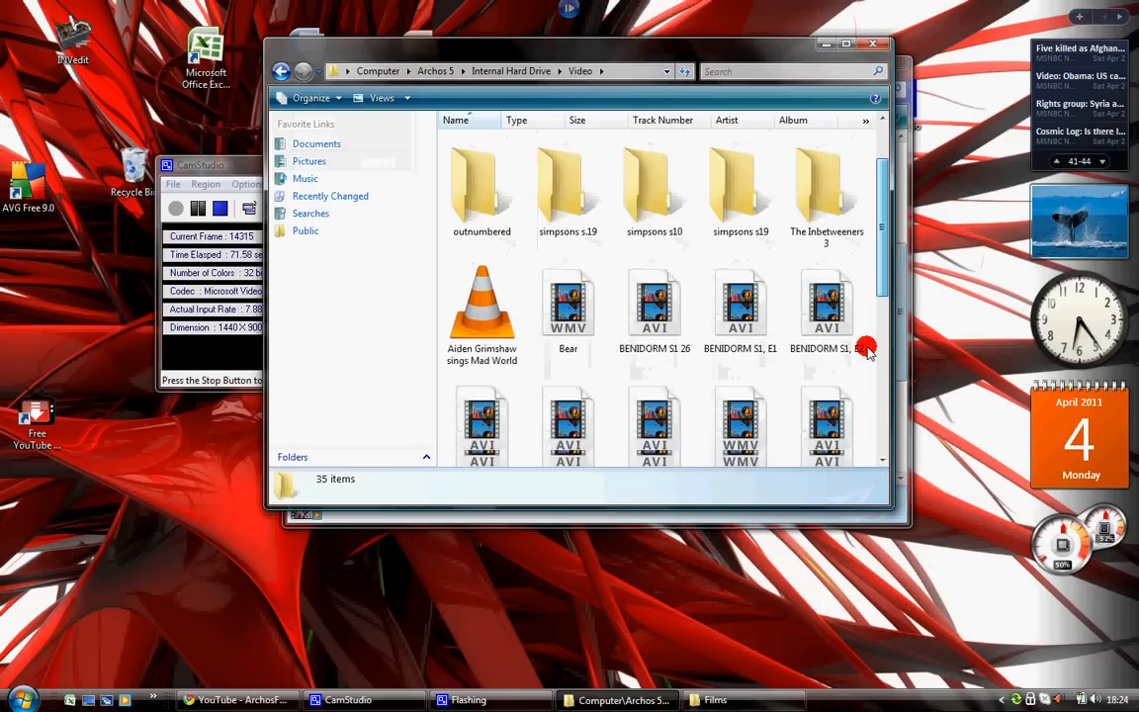
right_click(866, 348)
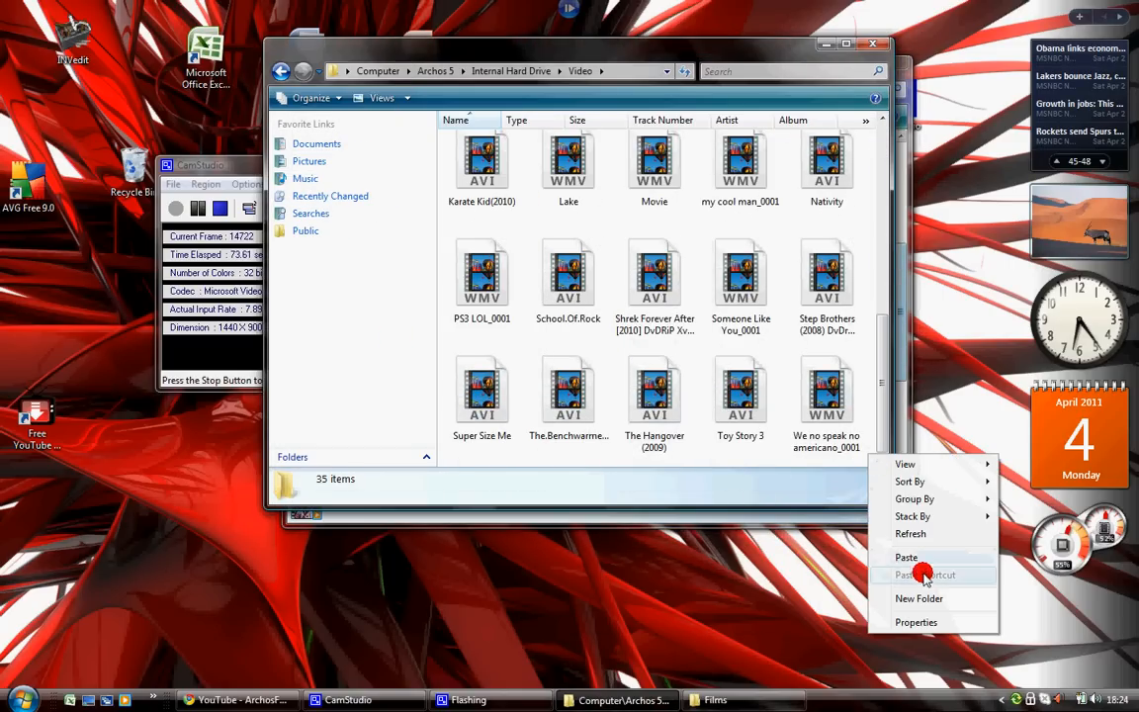
left_click(905, 558)
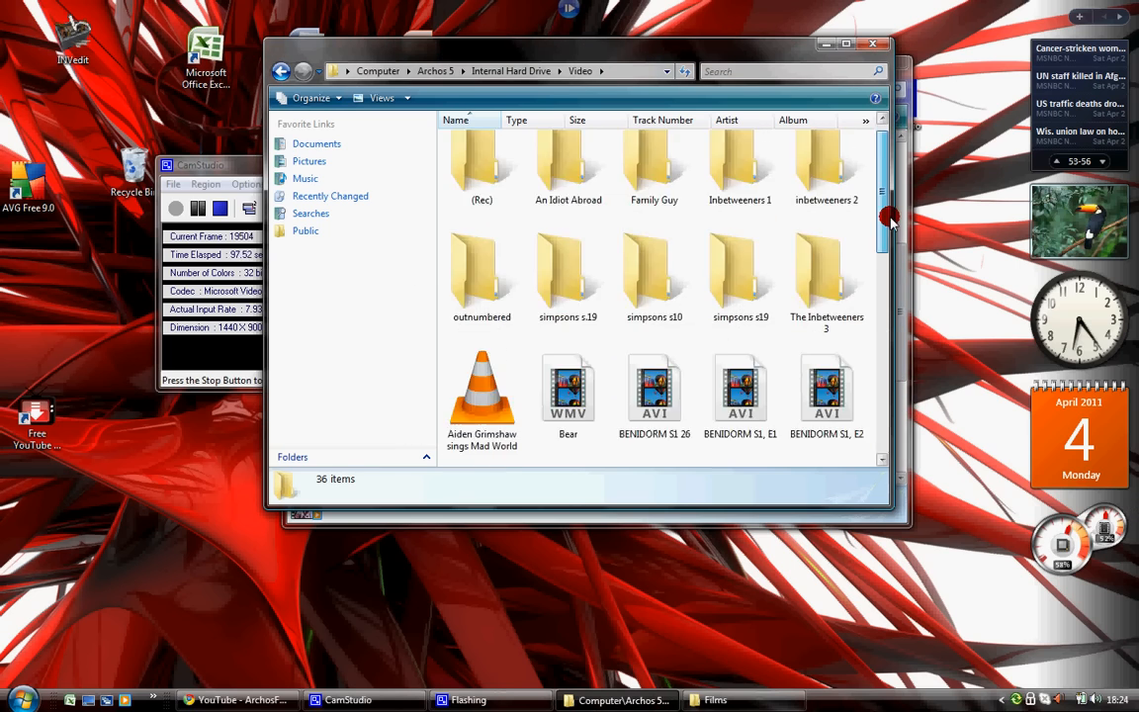
scroll("up", 3)
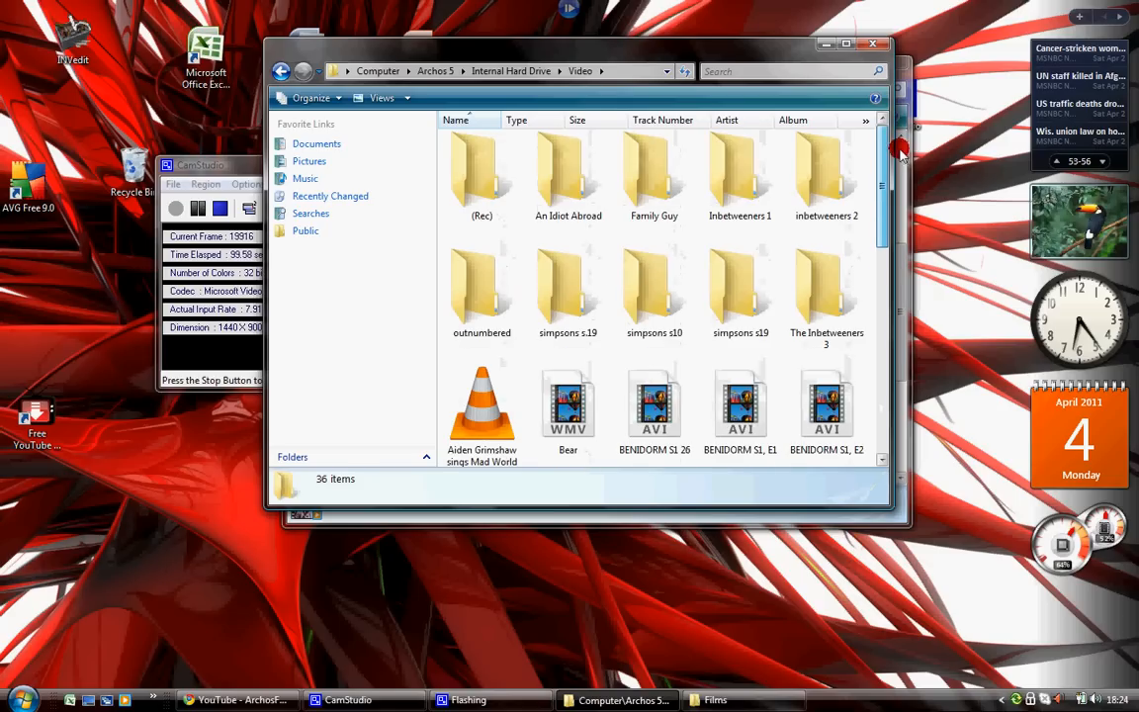